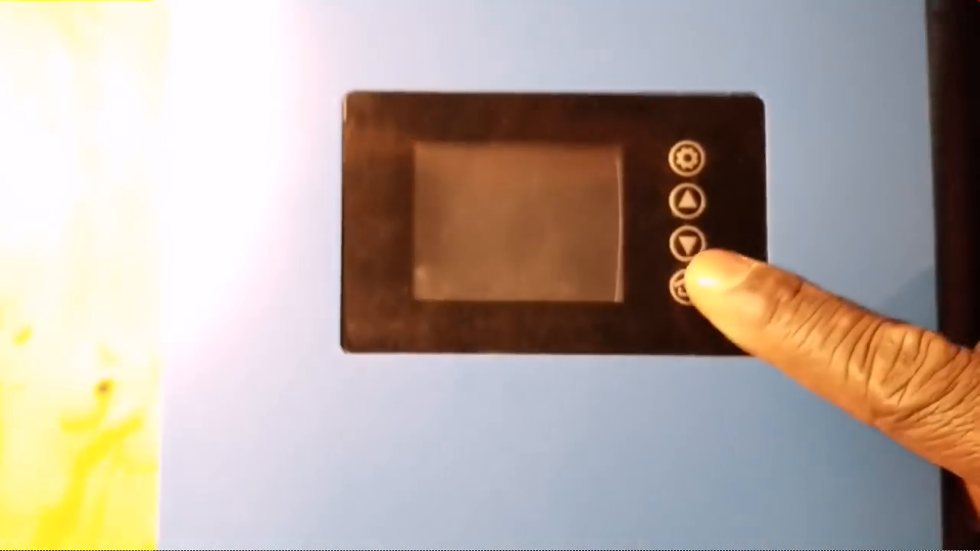
{"action": "left_click", "coordinate": [683, 290]}
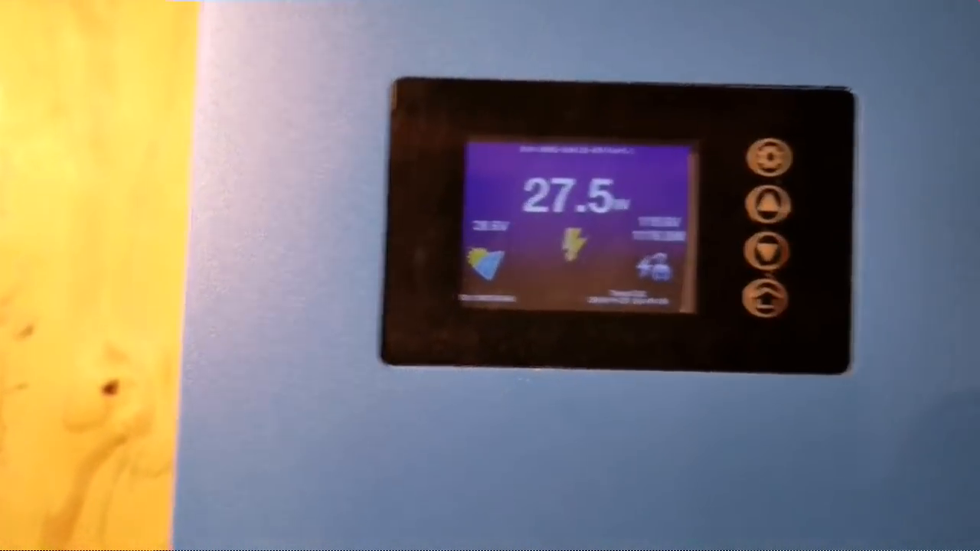